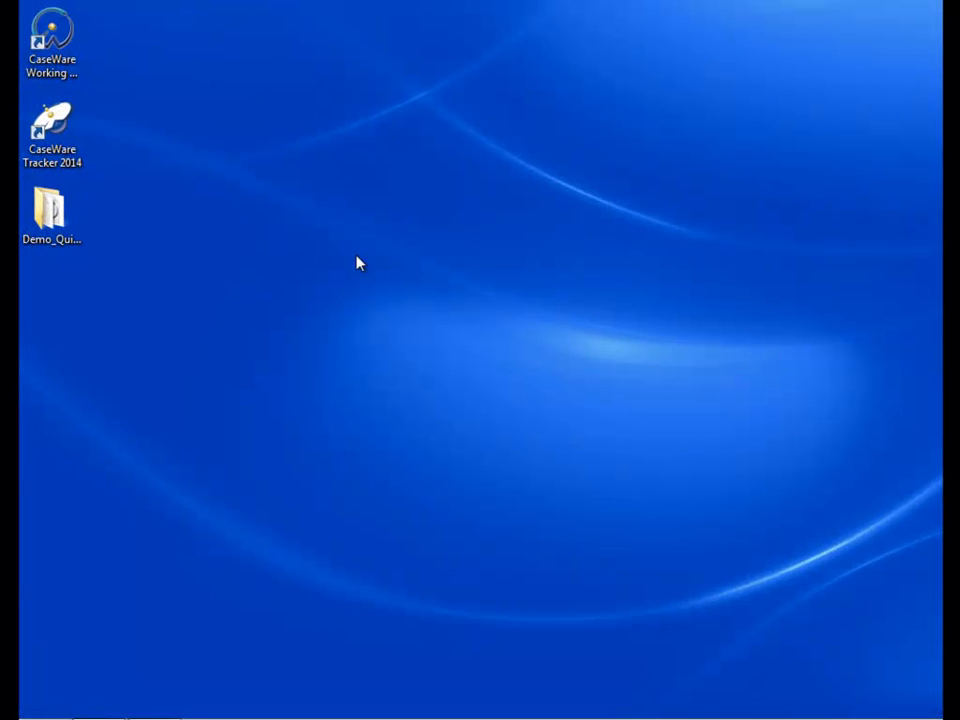
mouse_move(336, 262)
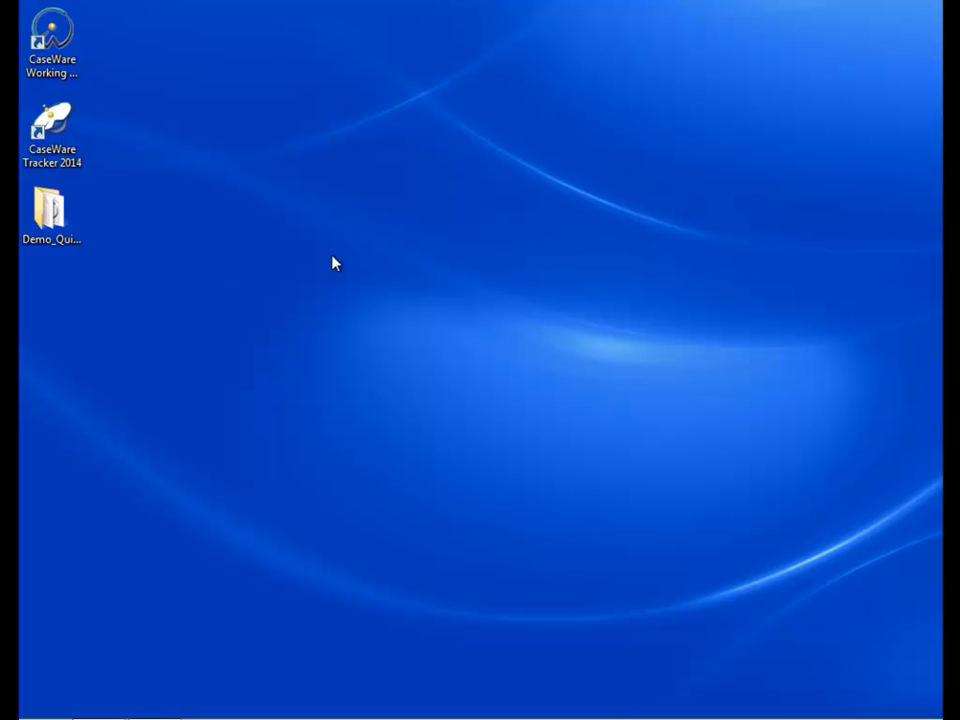
Launch CaseWare, load the Demo_QuickVid client file as a synchronized copy, then close the file.
click(52, 30)
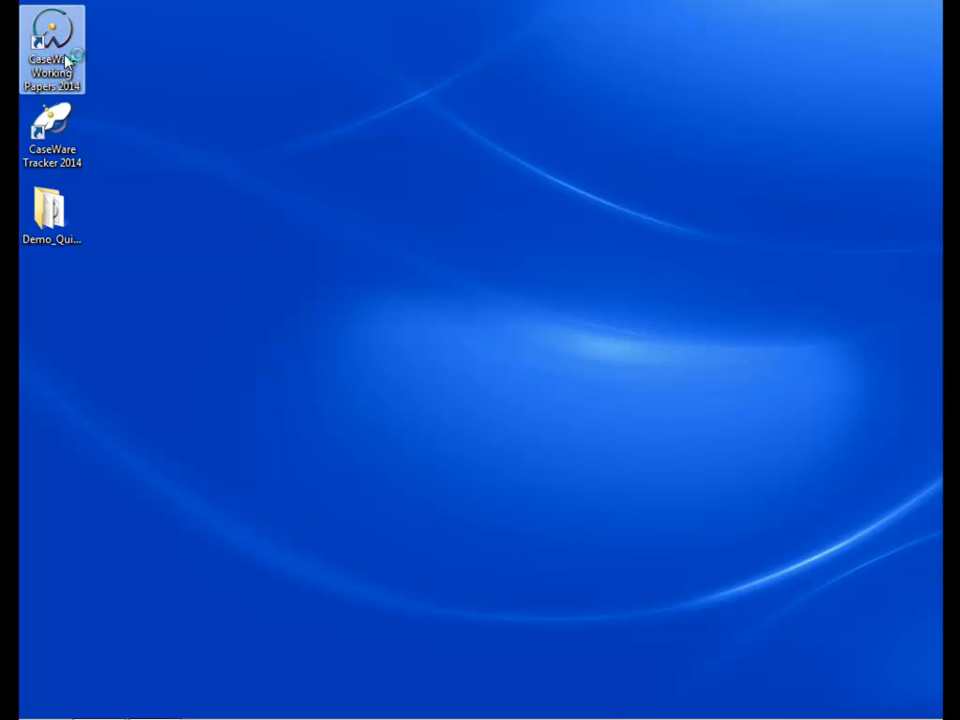
double_click(52, 36)
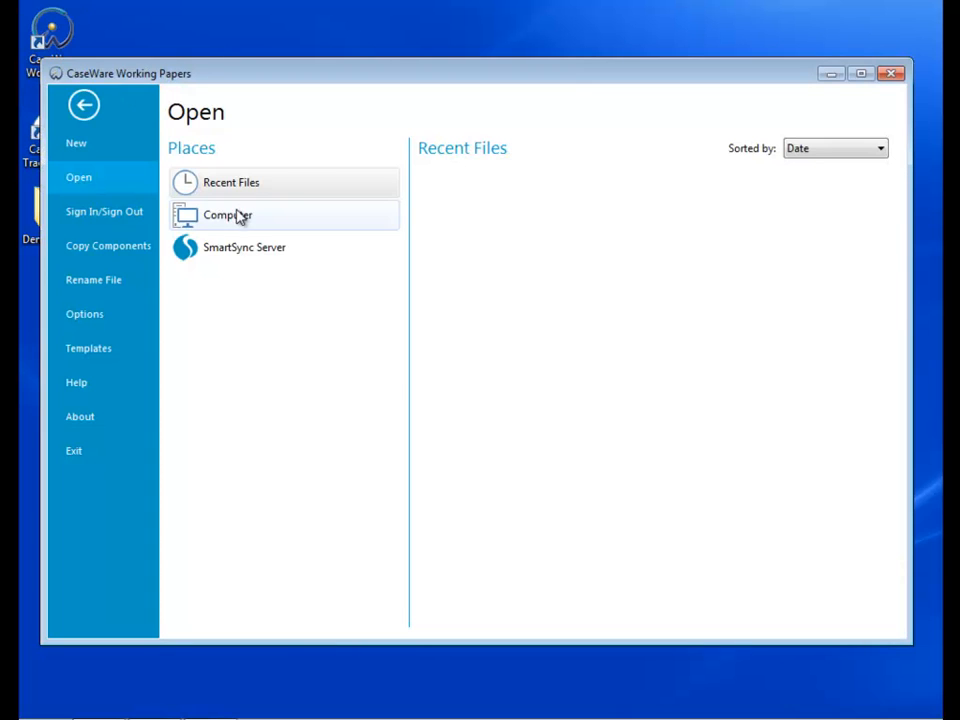
click(238, 214)
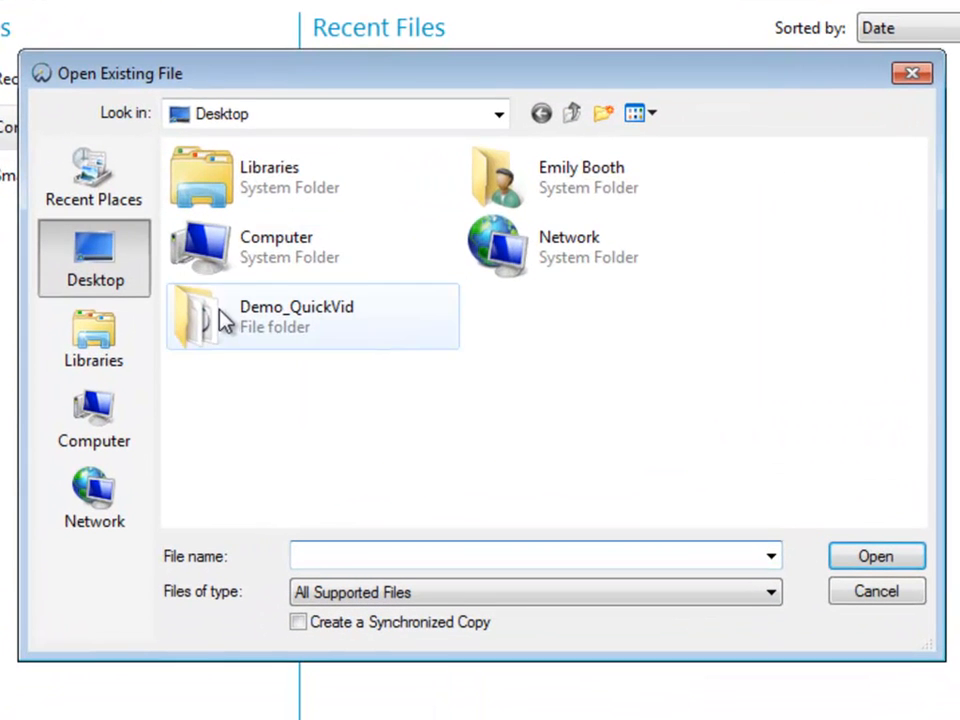
double_click(296, 316)
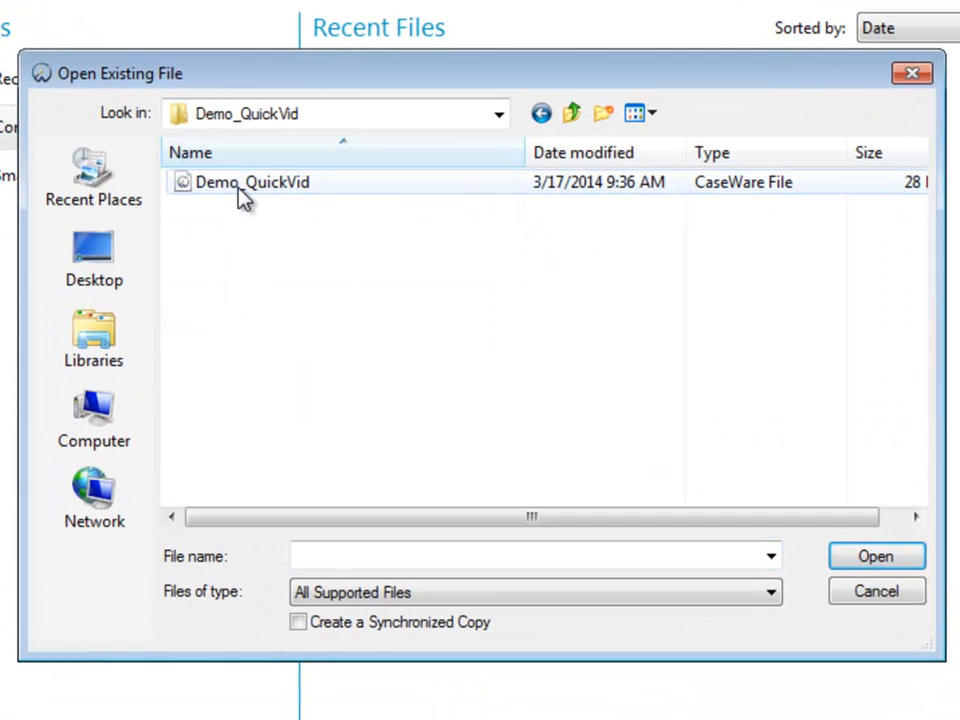
click(252, 182)
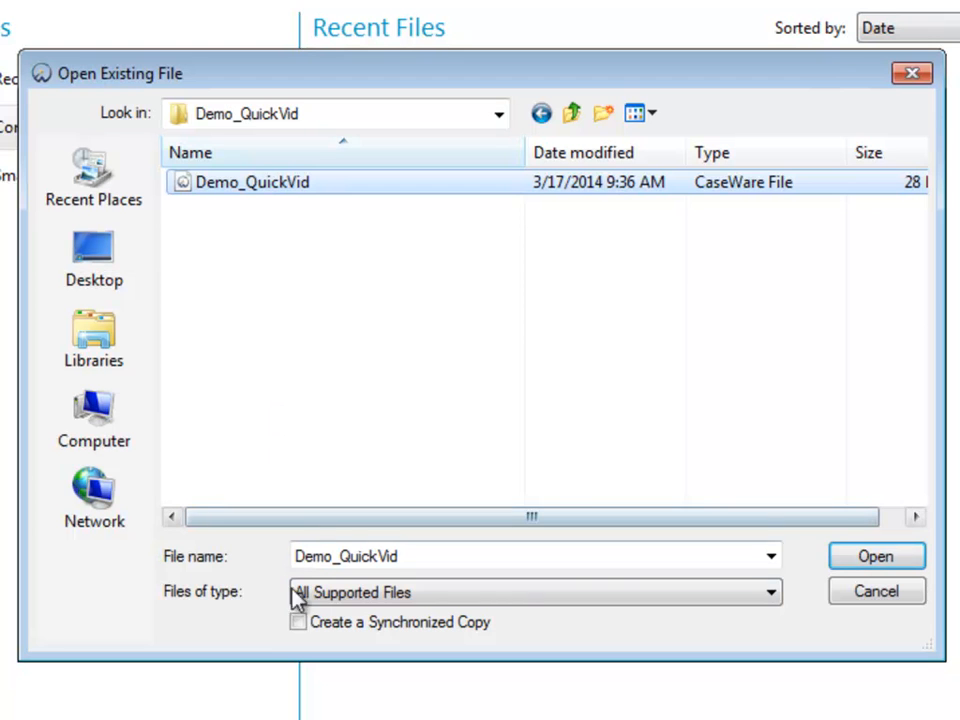
click(296, 624)
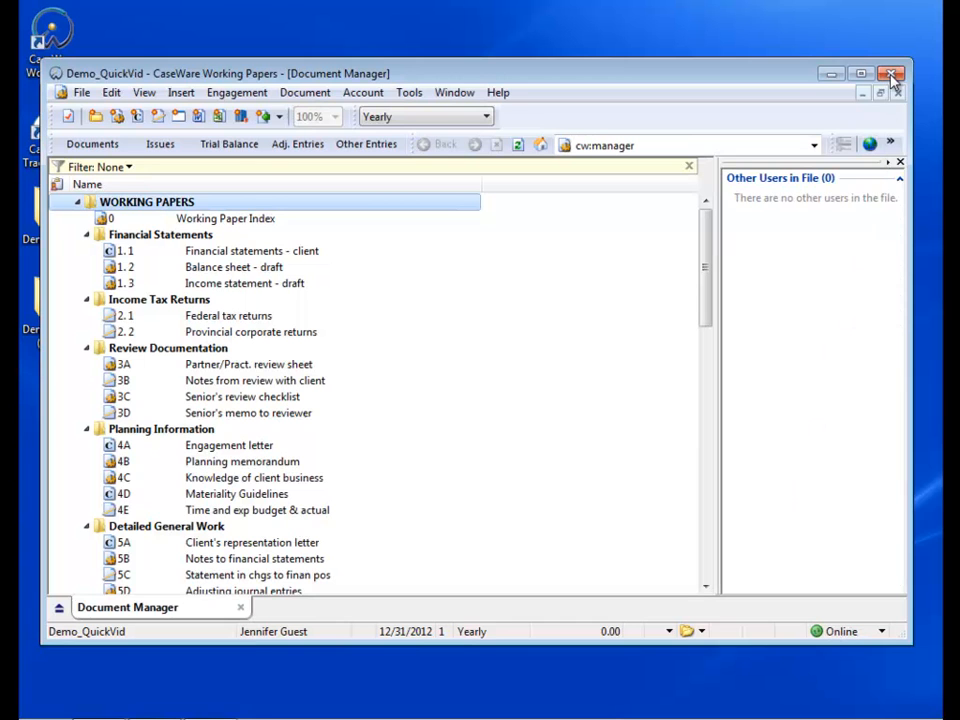
click(896, 72)
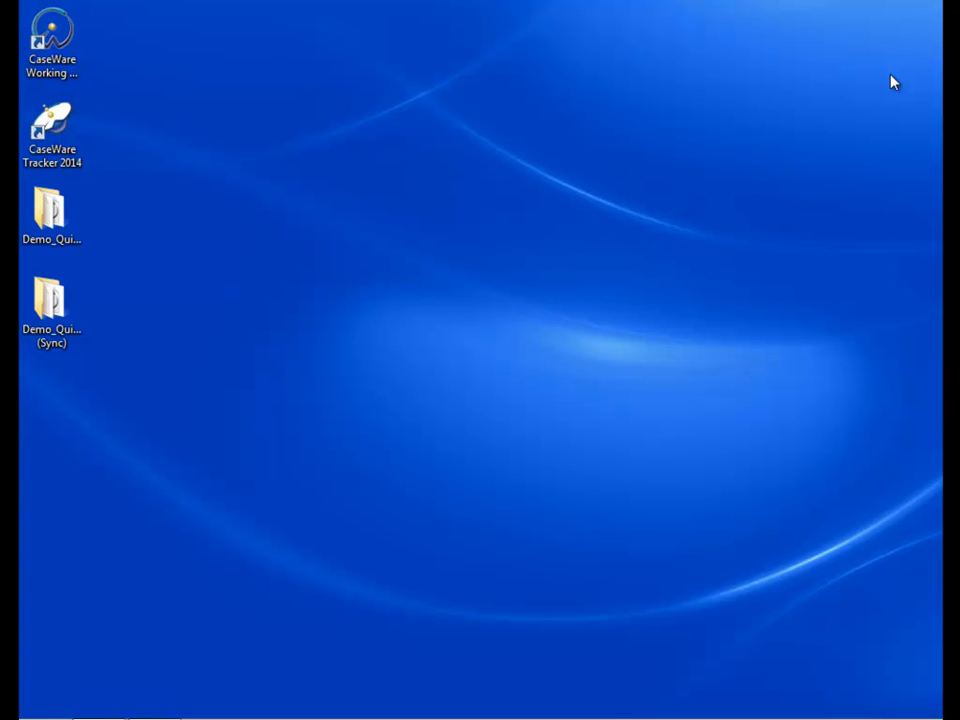
mouse_move(448, 456)
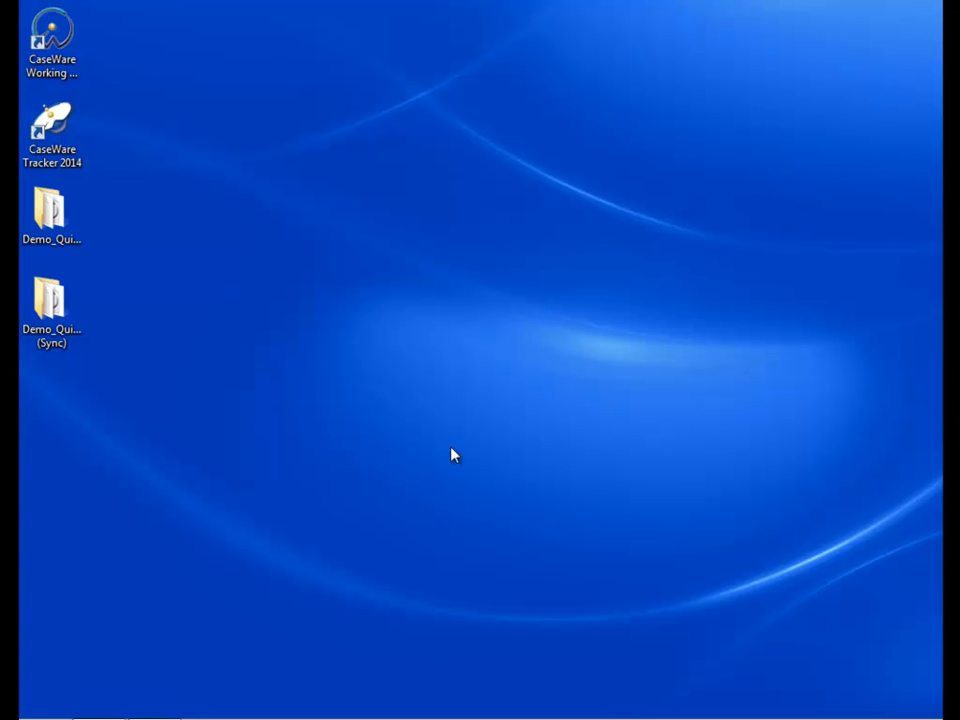
Reach the Advanced section of Manage User Accounts via Control Panel > User Accounts.
click(10, 716)
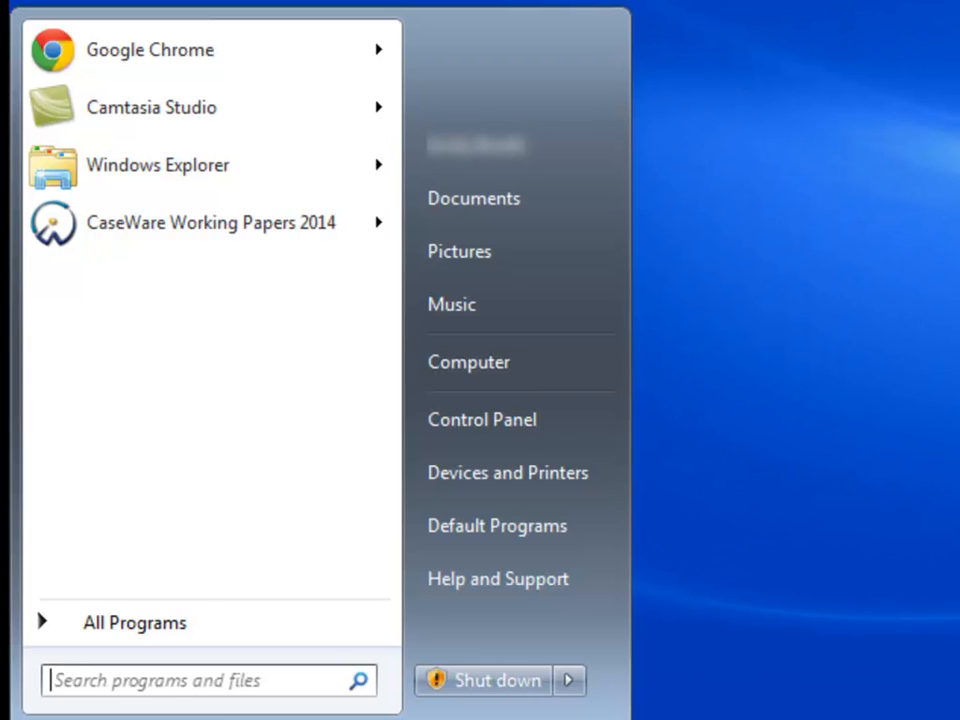
click(462, 436)
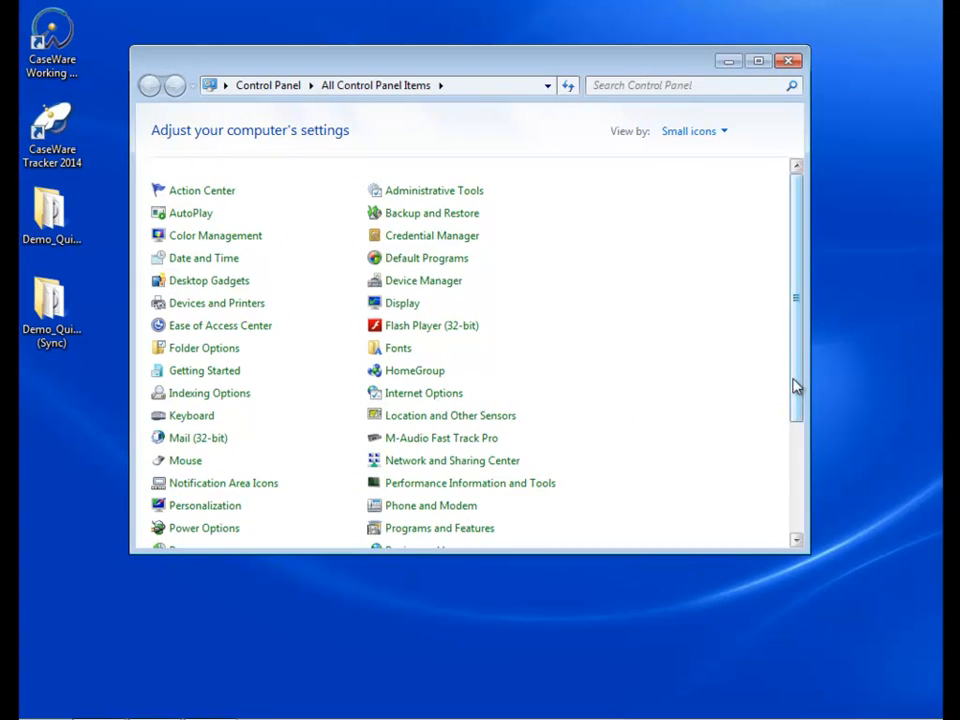
scroll(down, 3)
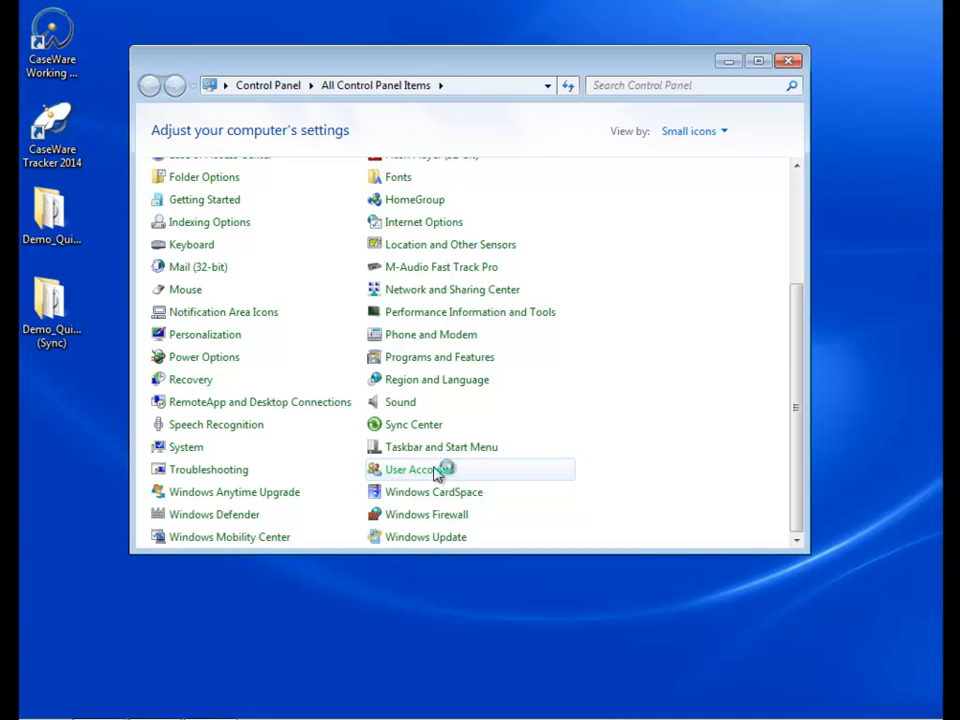
click(412, 468)
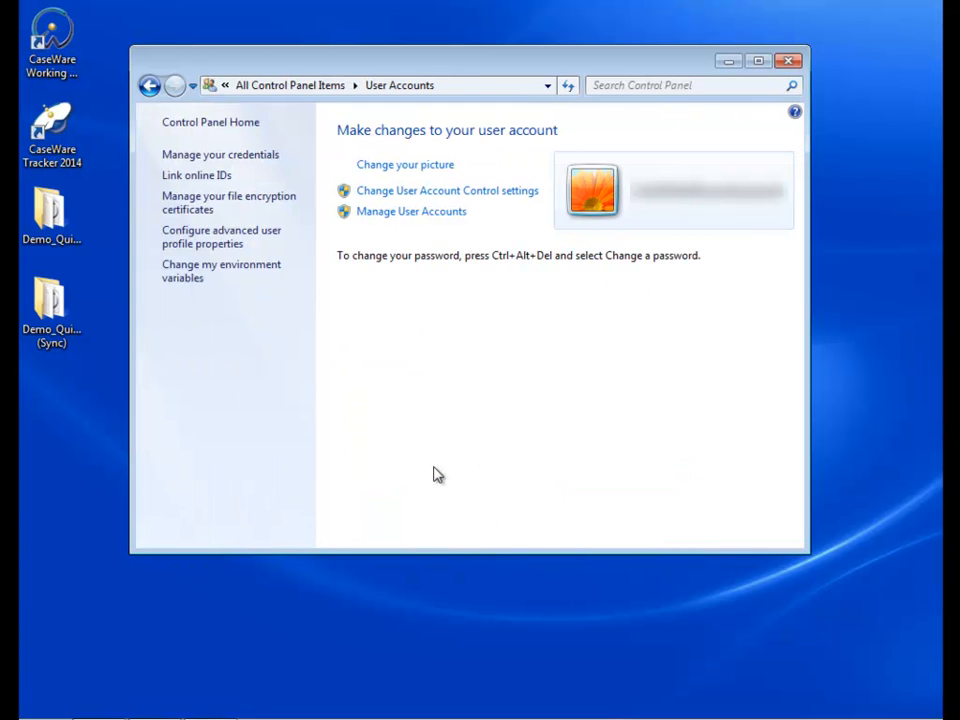
mouse_move(404, 228)
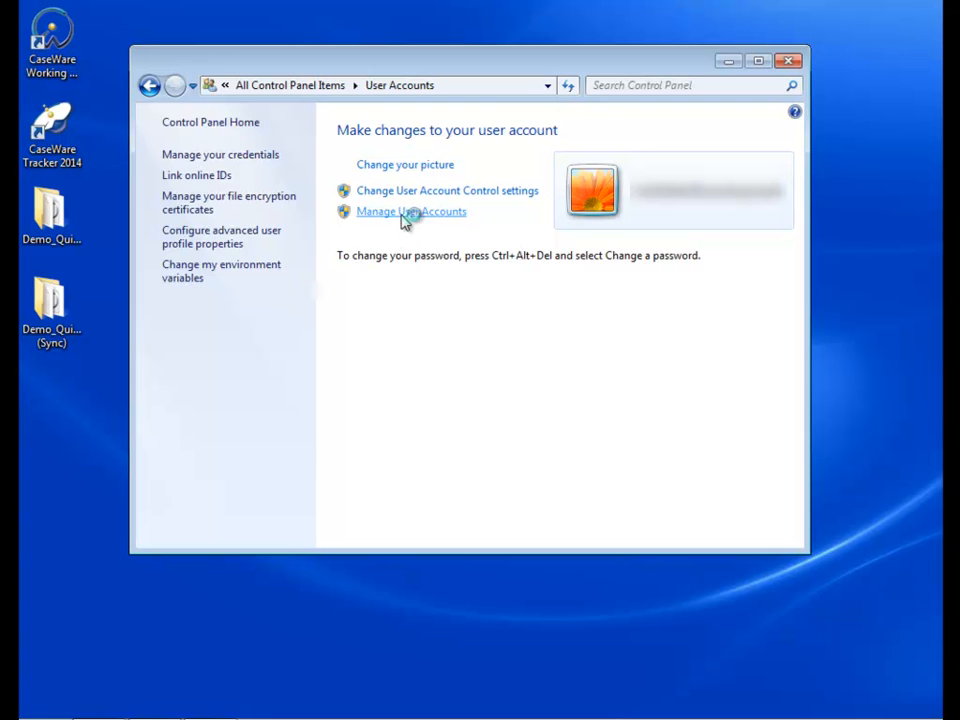
click(410, 212)
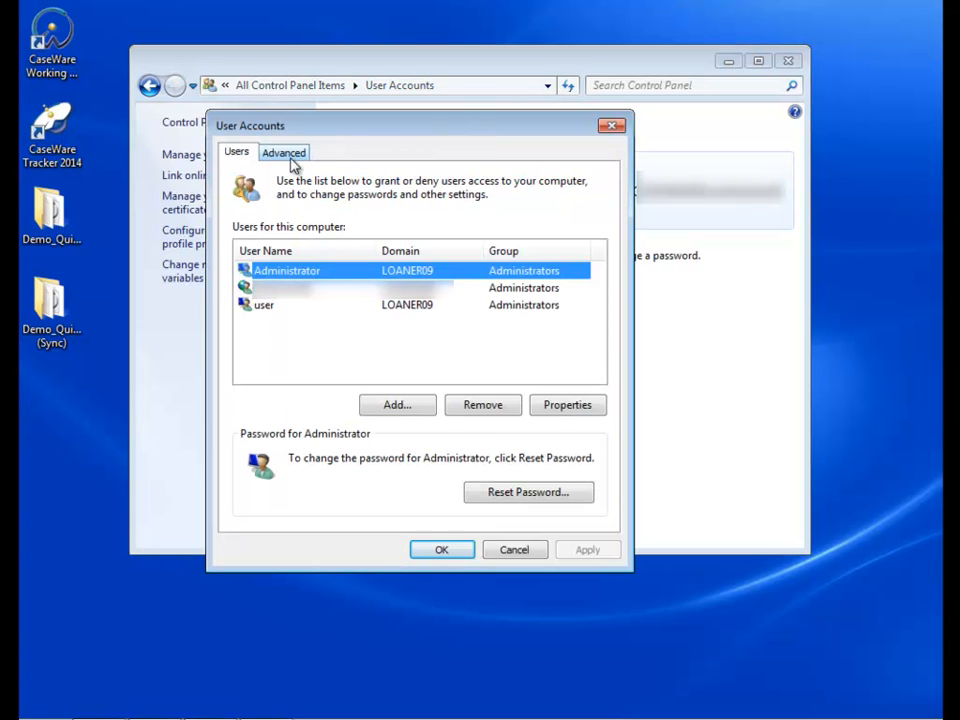
click(284, 152)
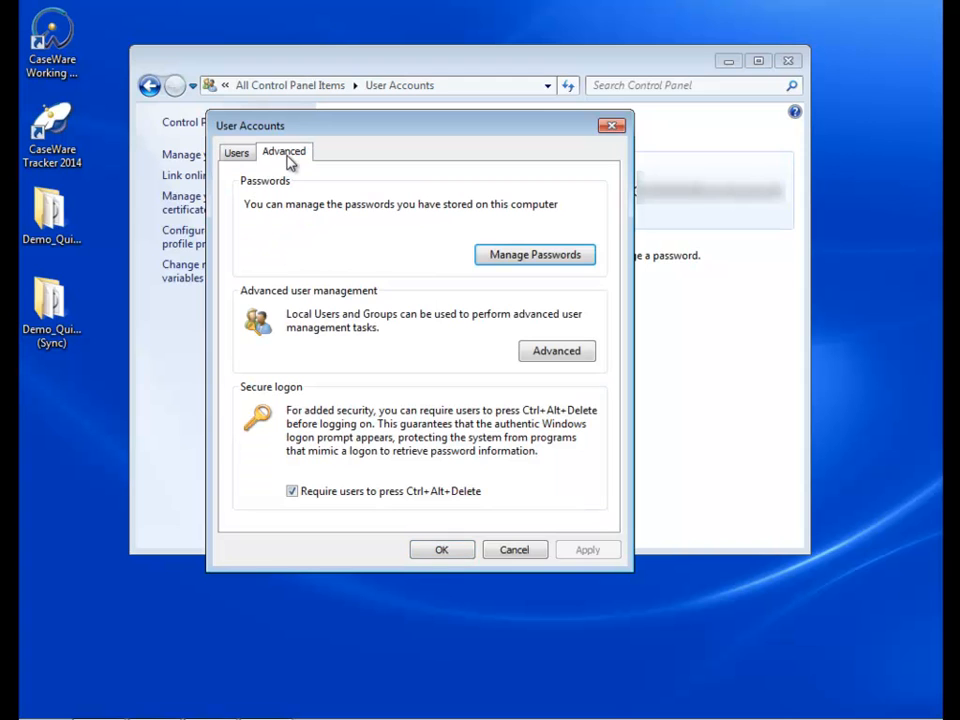
mouse_move(556, 352)
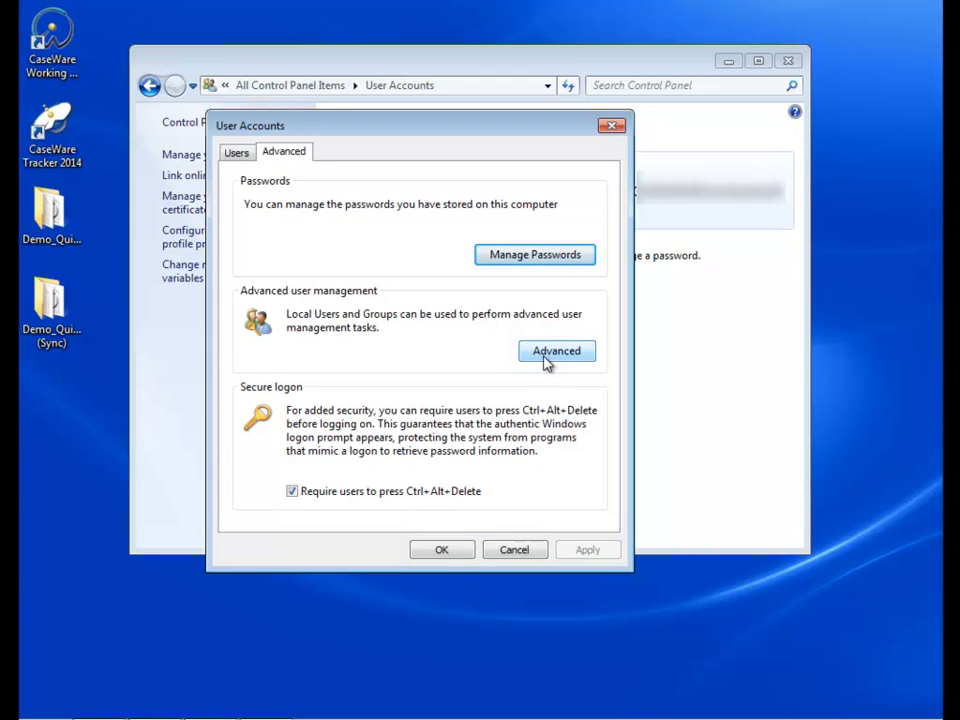
click(556, 352)
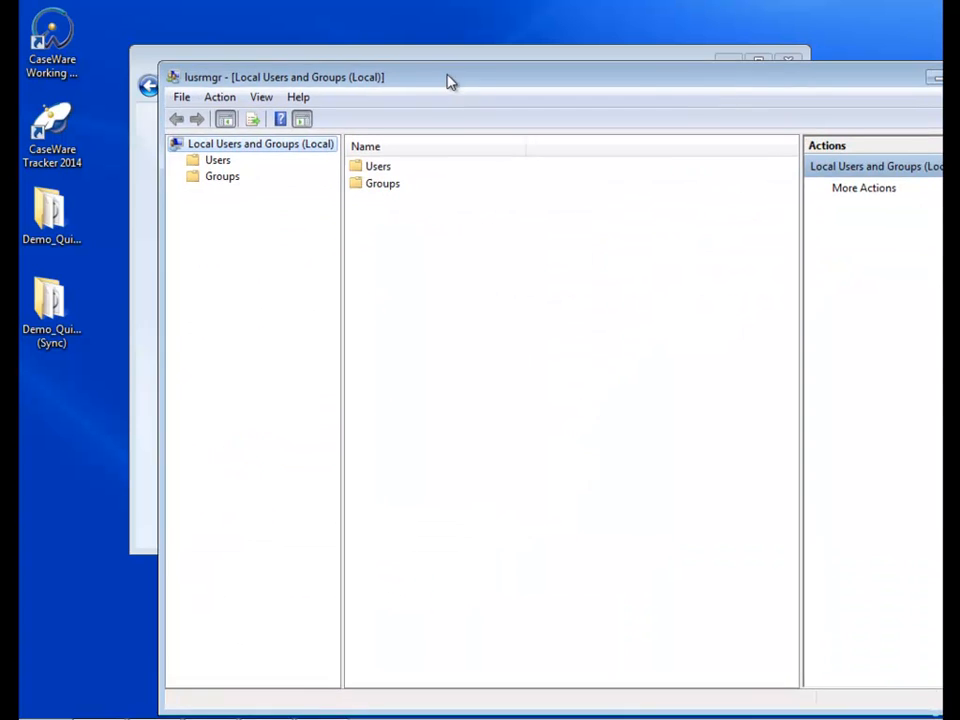
drag(450, 78, 364, 46)
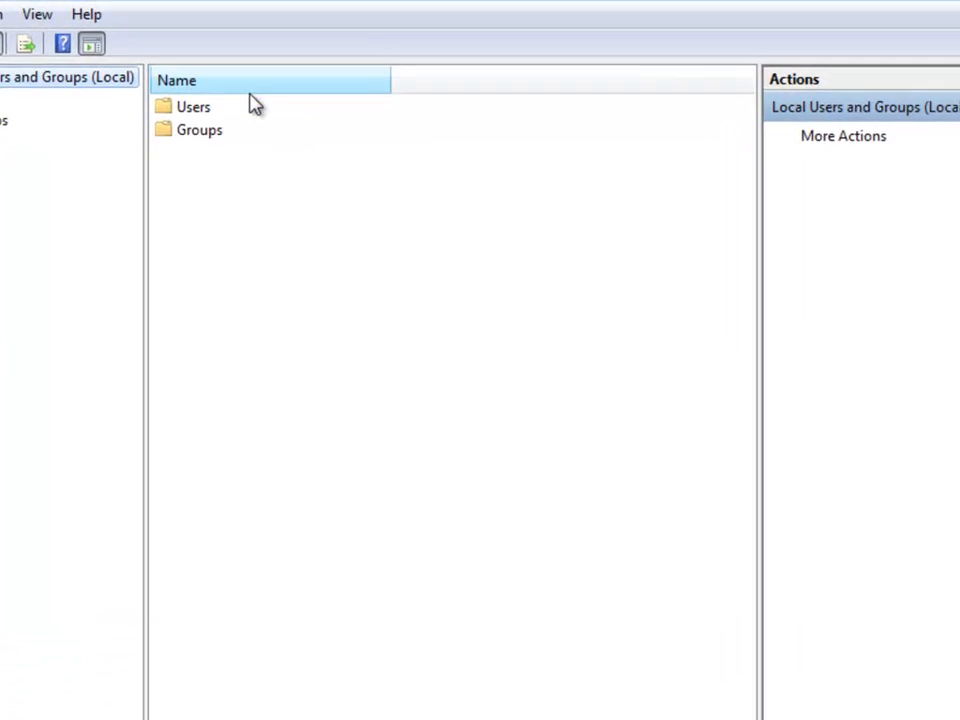
right_click(192, 106)
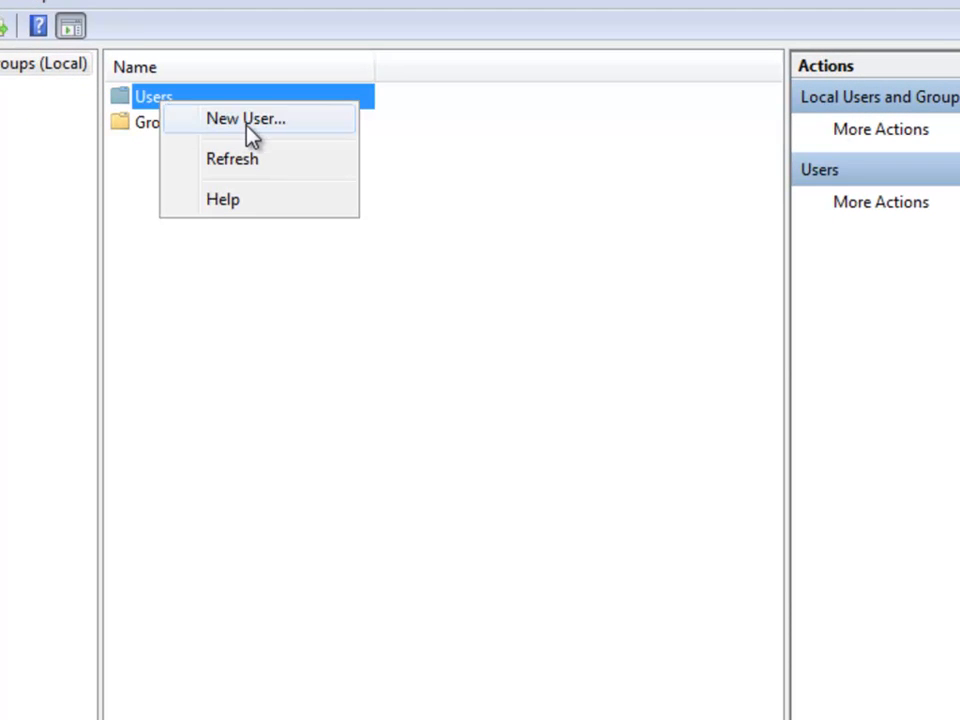
click(244, 118)
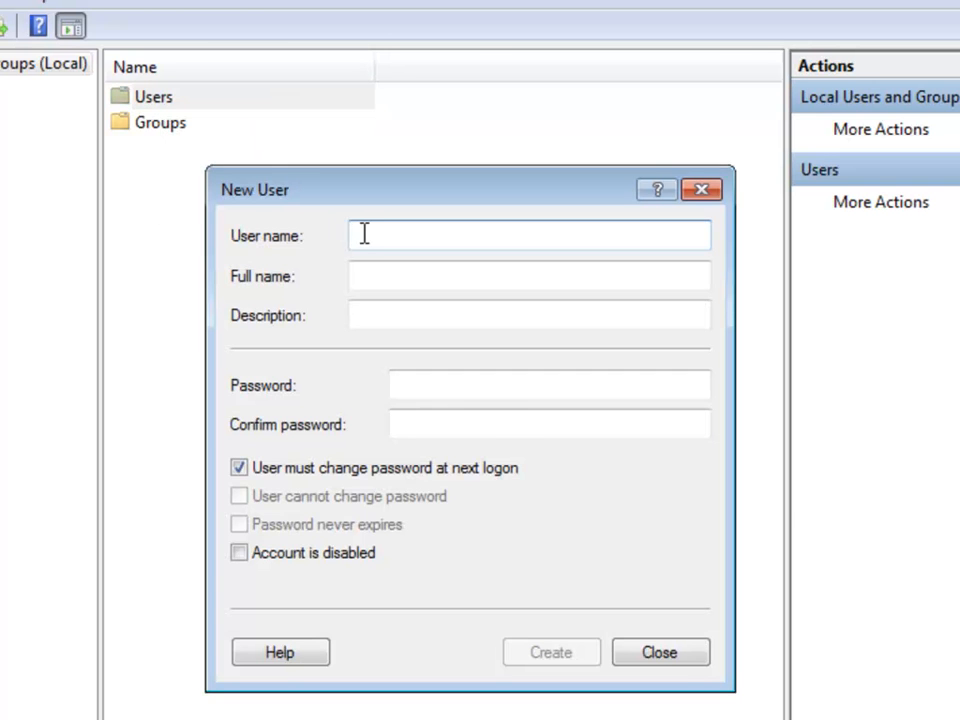
text(Gary.Smith)
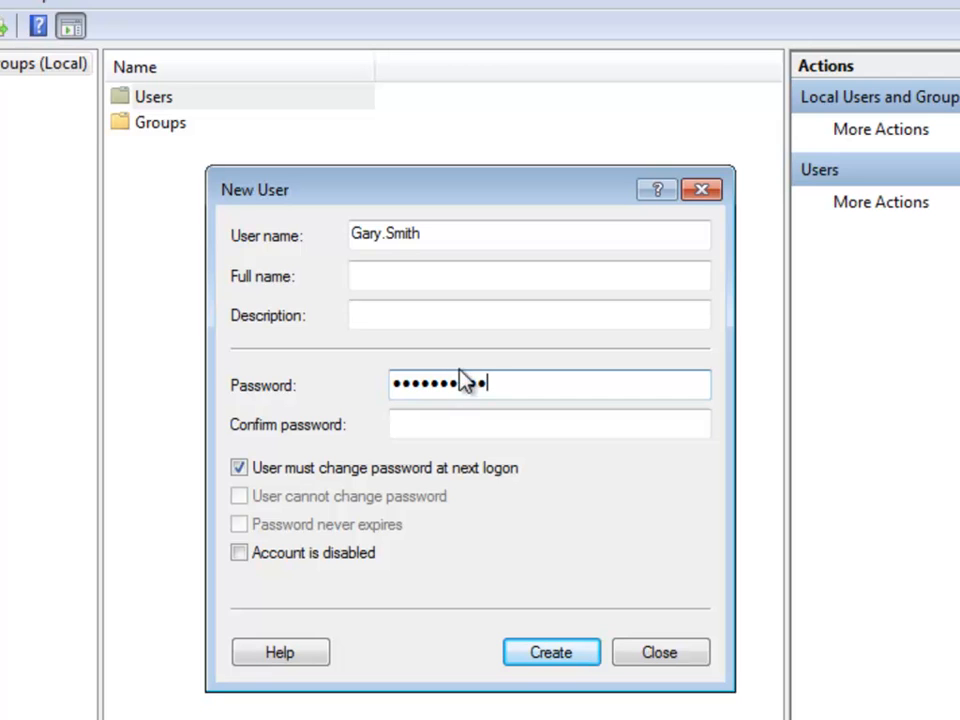
text(•••••)
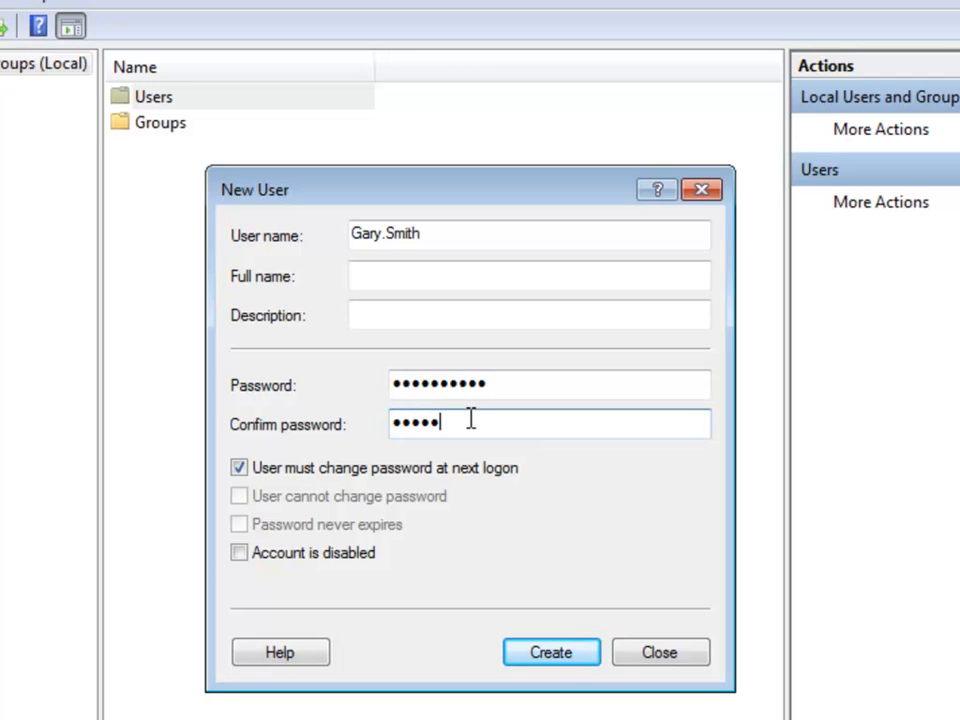
text(••••••)
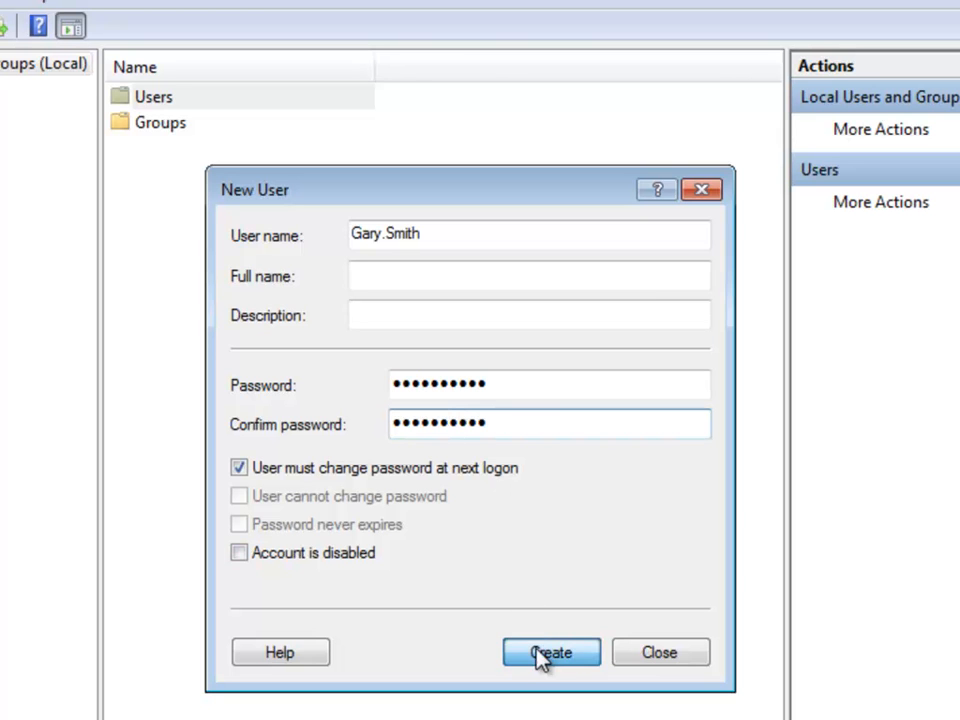
click(552, 652)
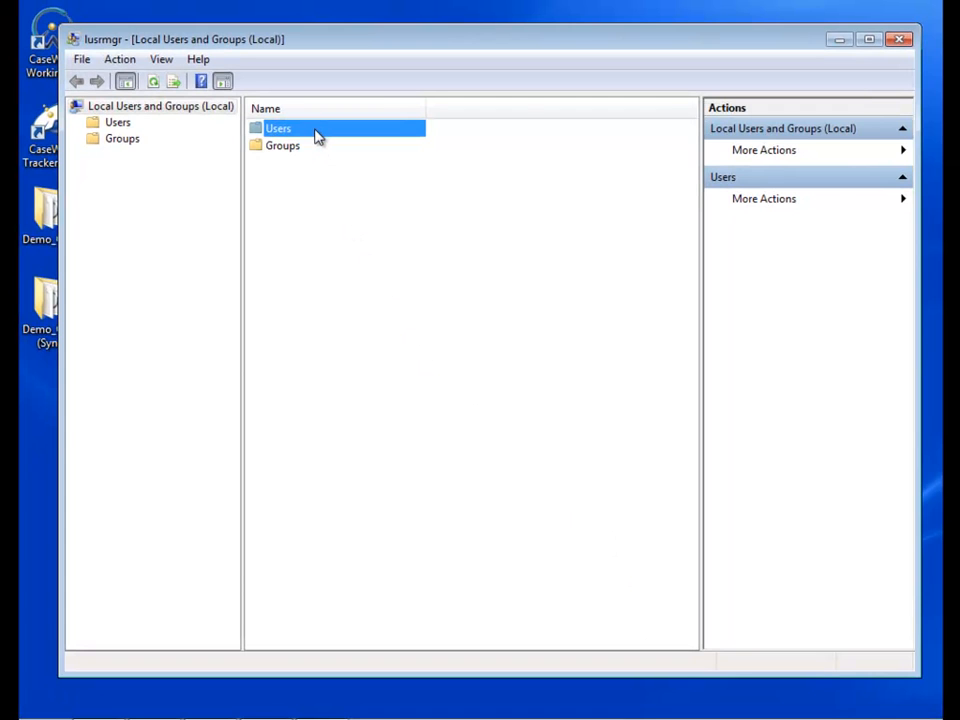
double_click(278, 128)
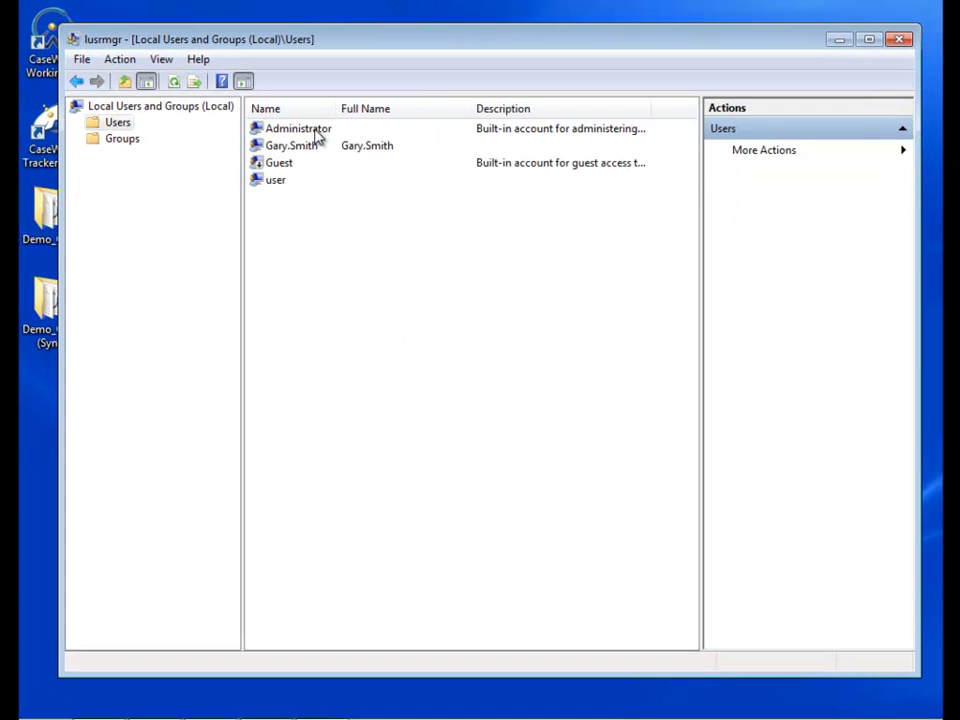
click(292, 144)
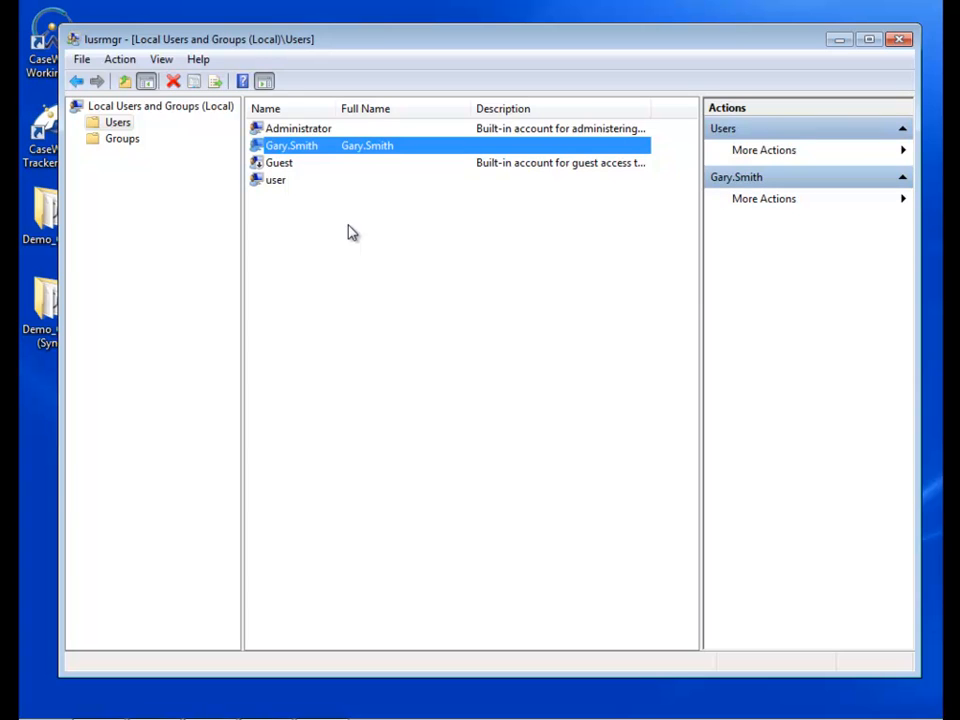
mouse_move(768, 156)
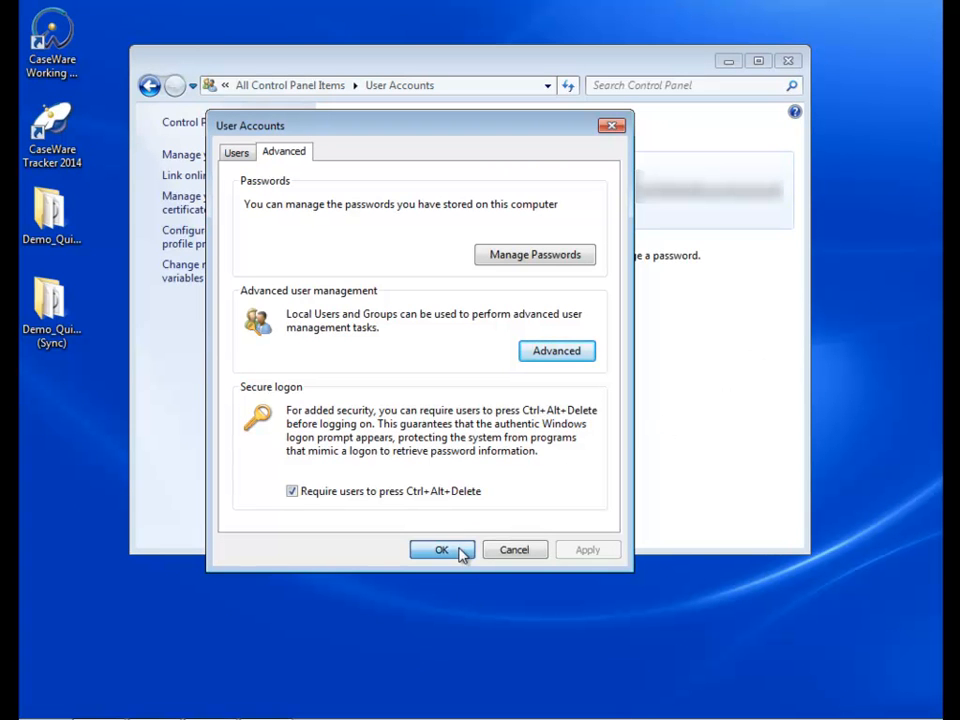
click(442, 550)
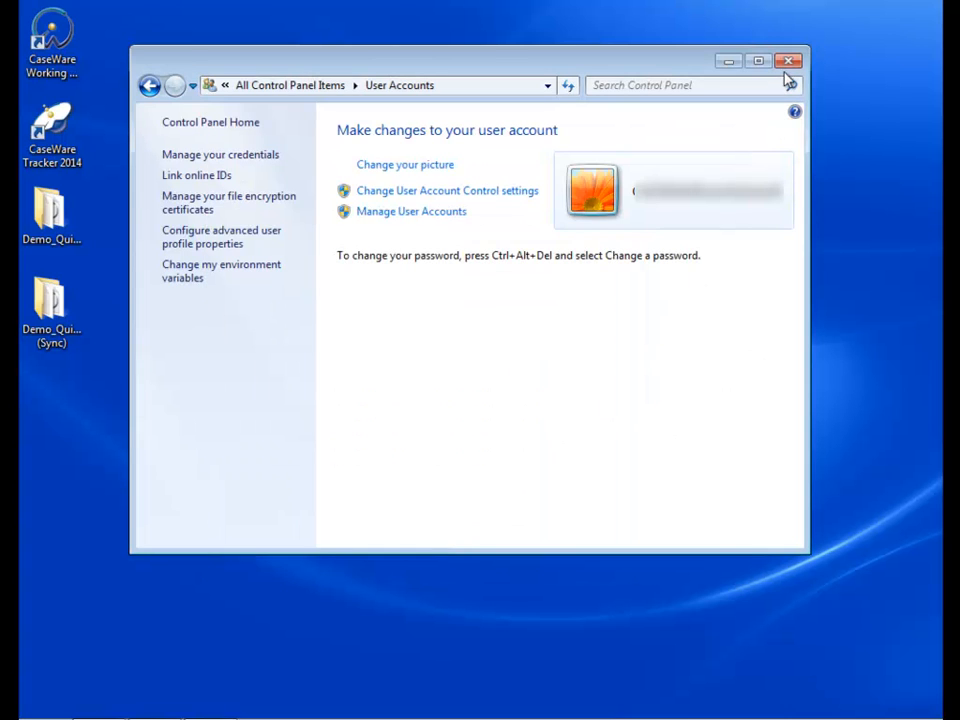
Close User Accounts and bring up the Sharing properties of the desktop's Demo_QuickVid (Sync) folder.
click(782, 60)
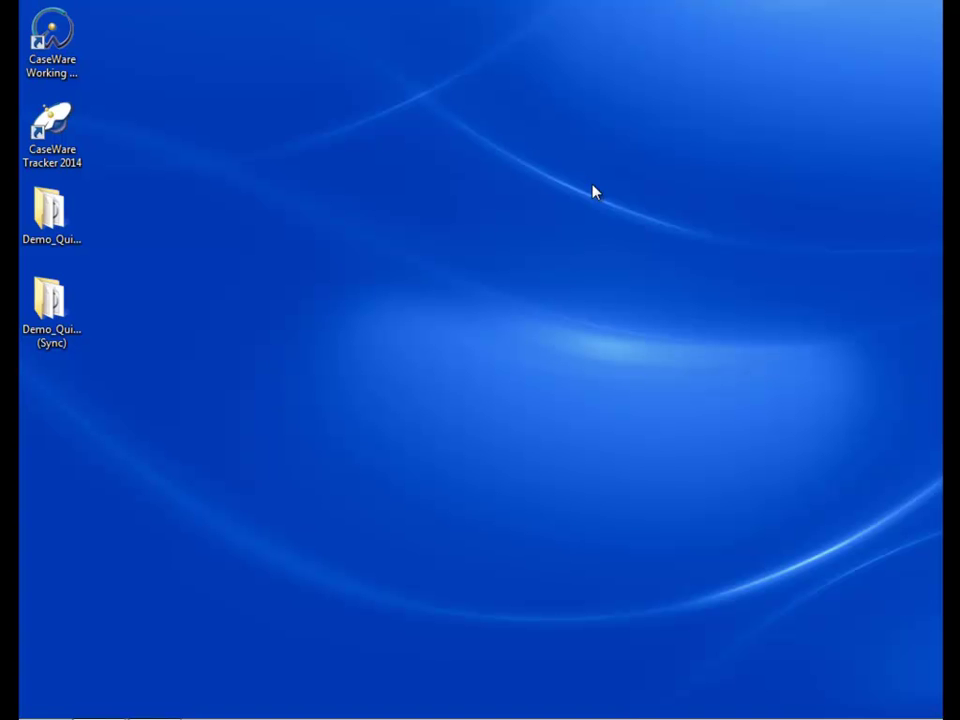
mouse_move(258, 520)
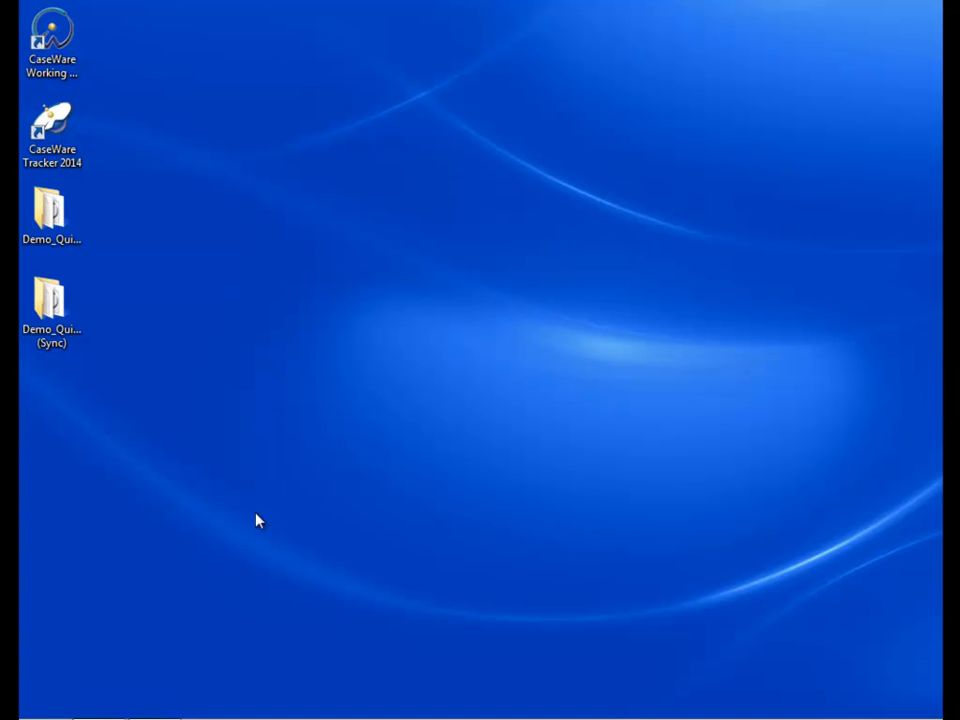
click(20, 716)
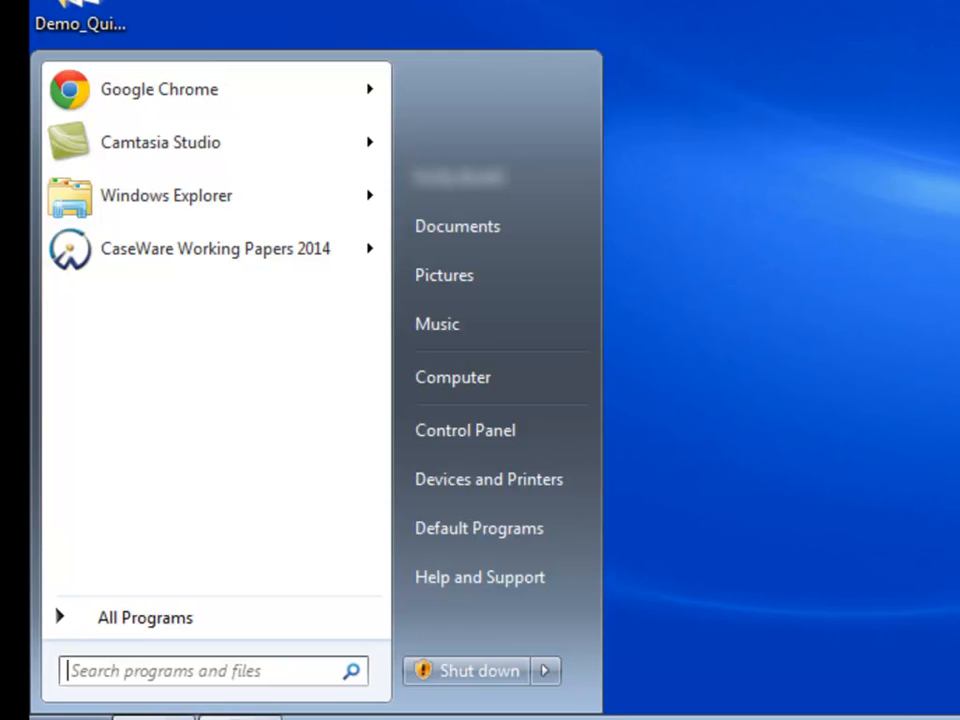
click(166, 196)
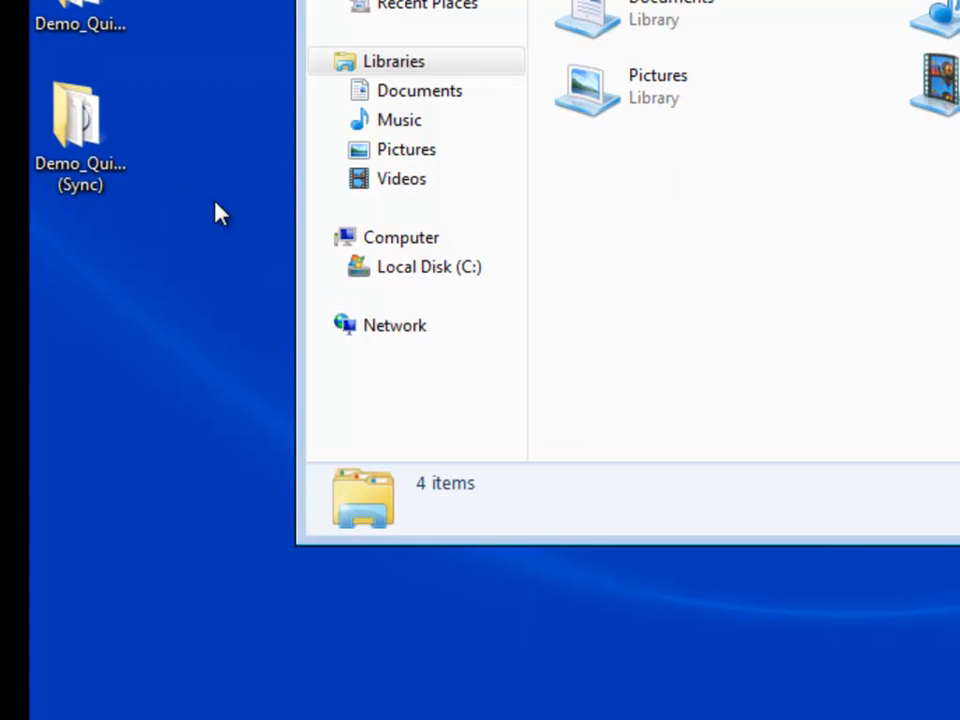
click(262, 188)
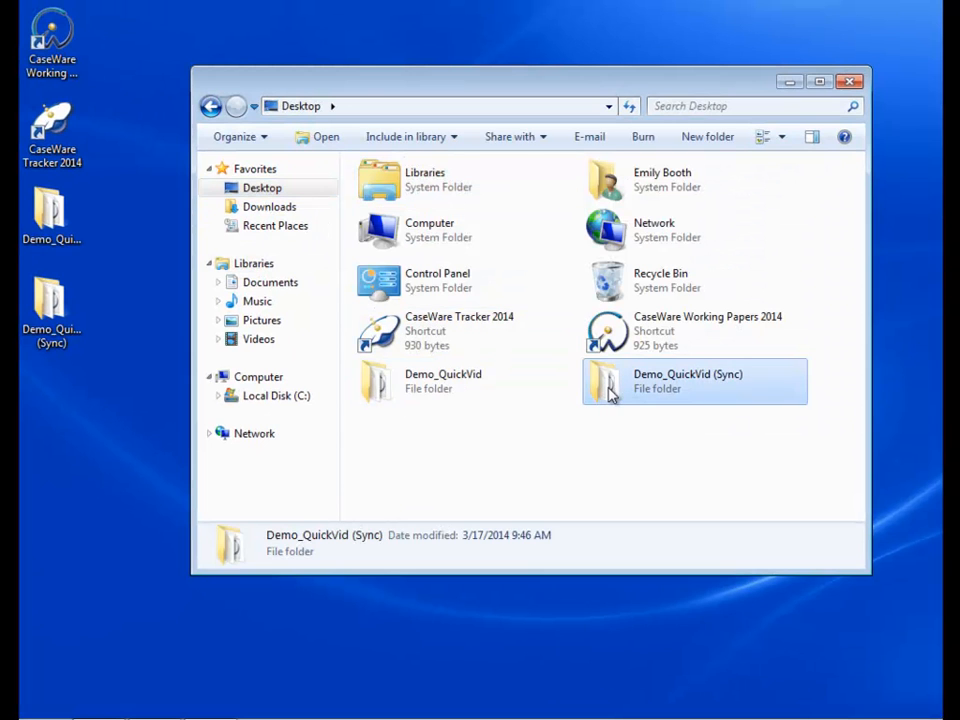
right_click(694, 380)
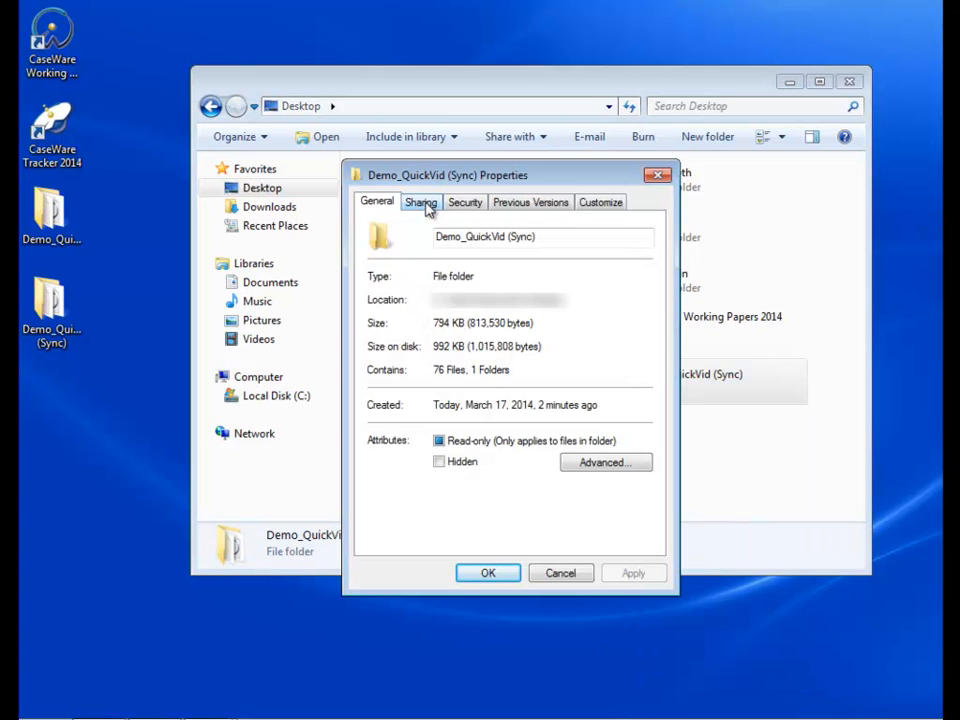
click(420, 202)
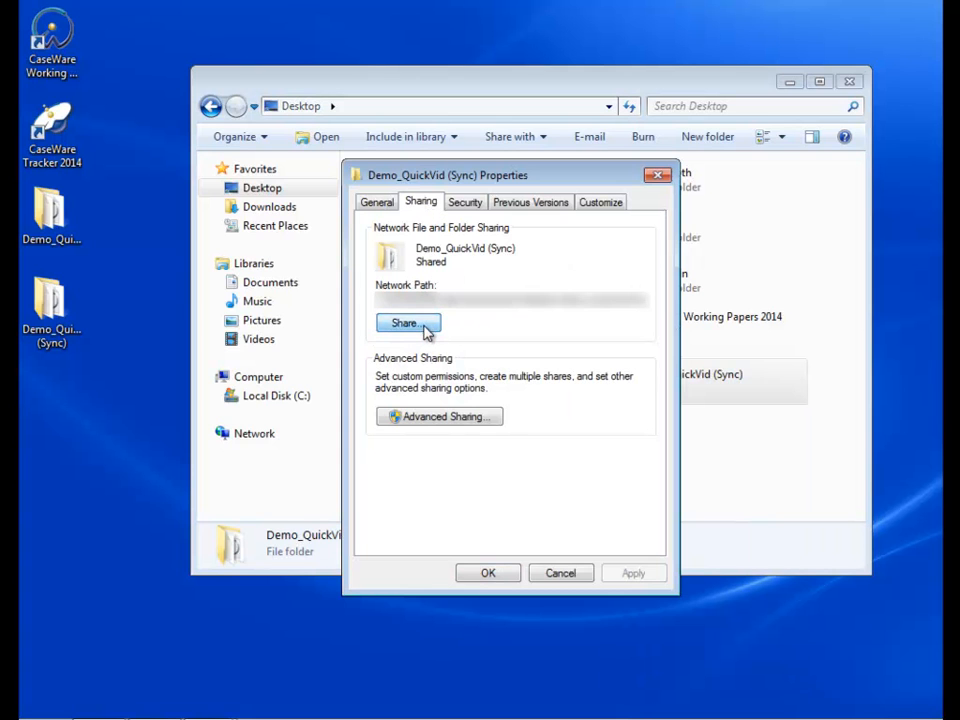
click(408, 324)
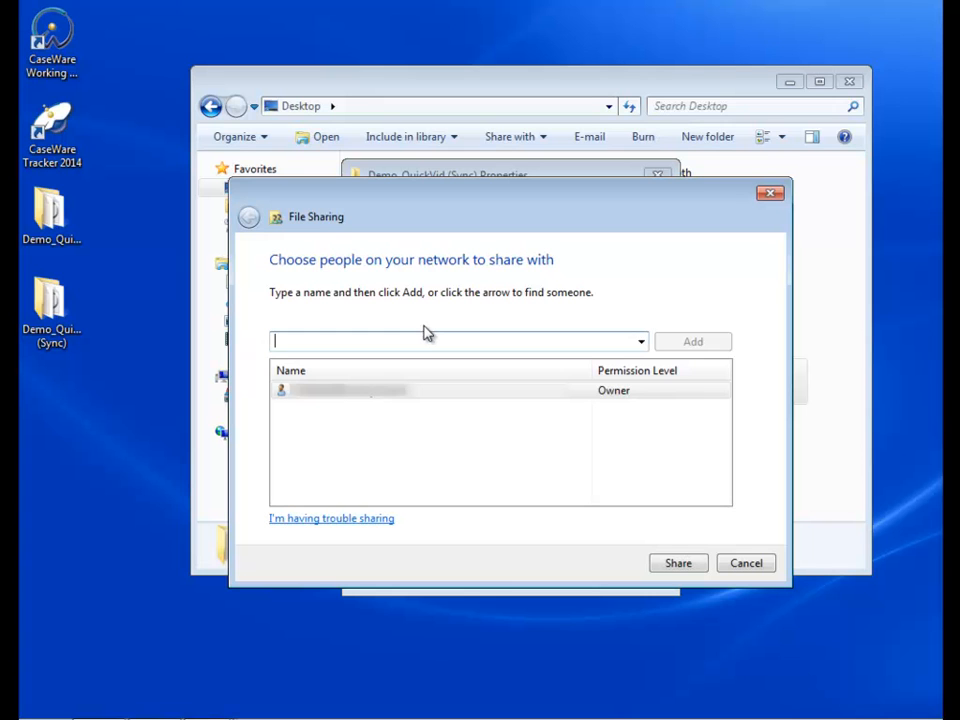
text(G)
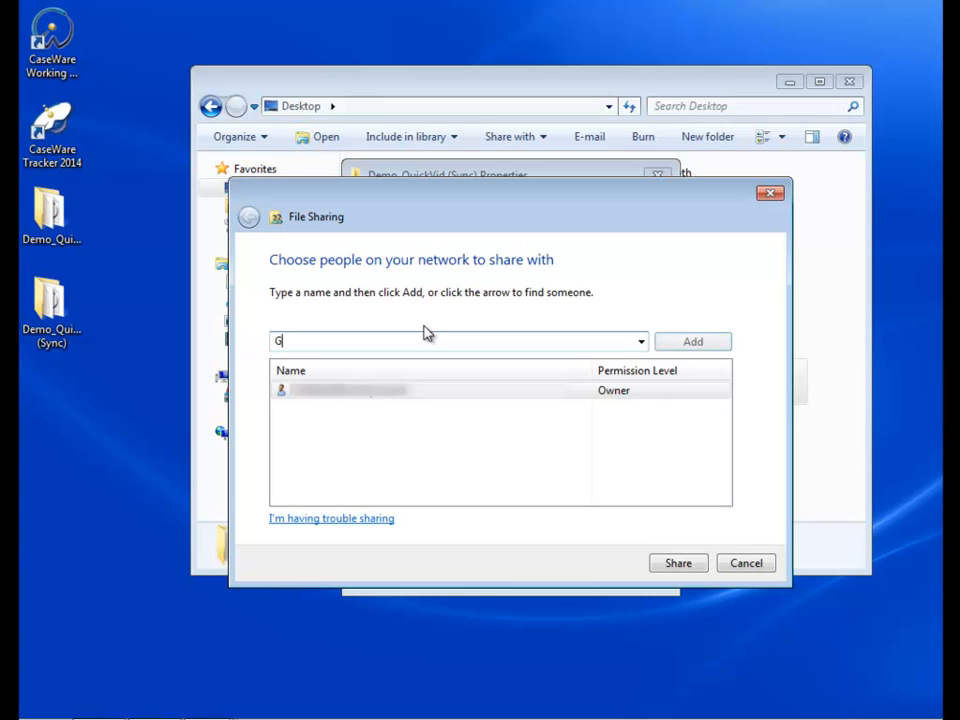
text(ary.S)
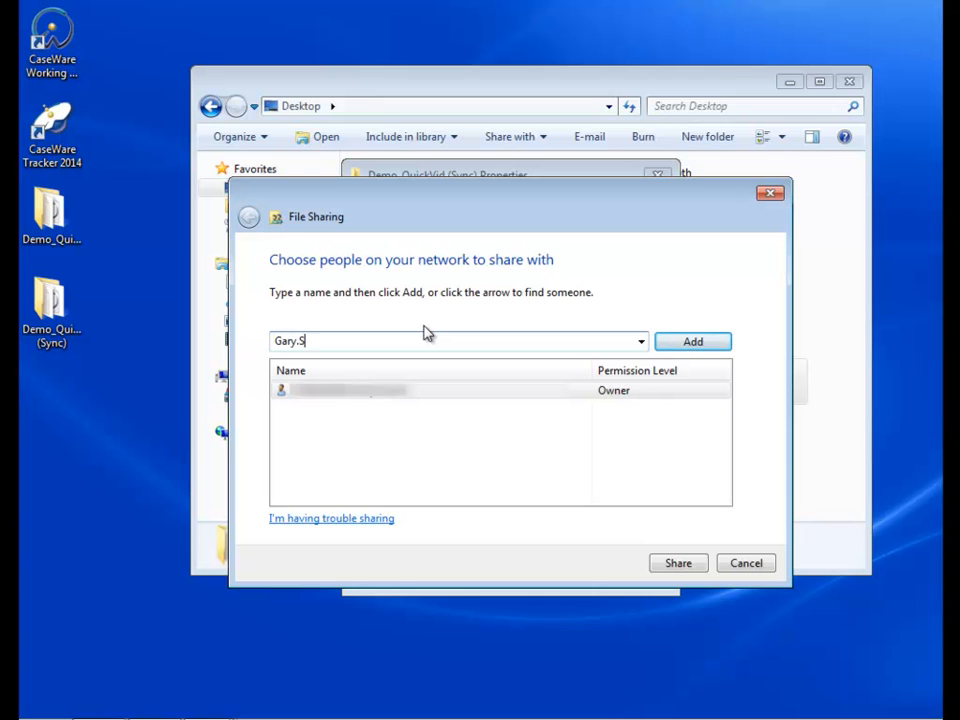
text(mith)
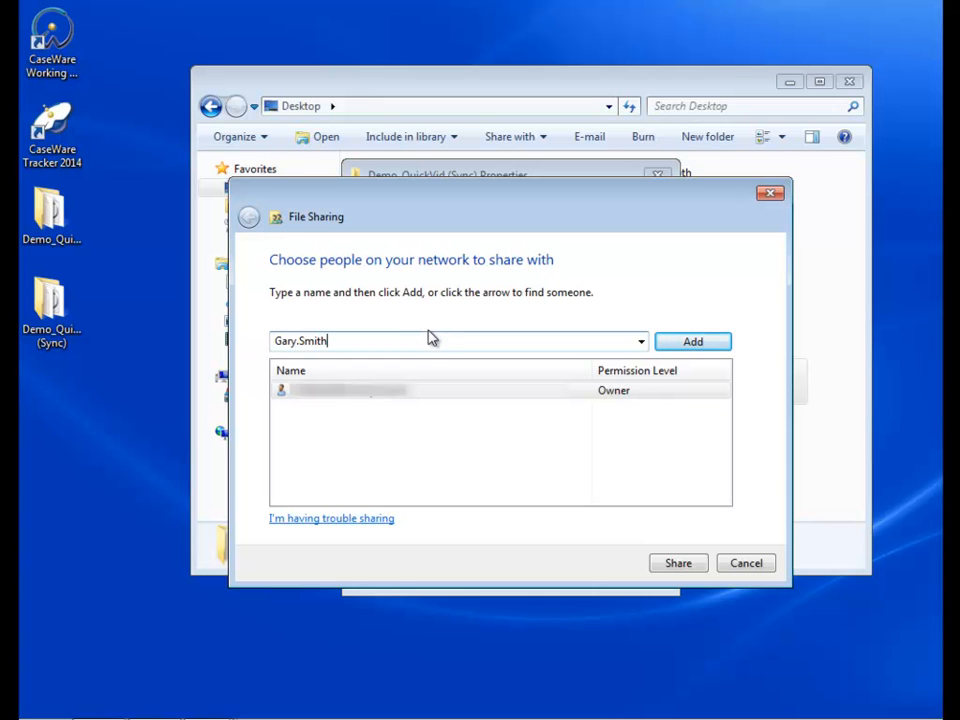
mouse_move(432, 340)
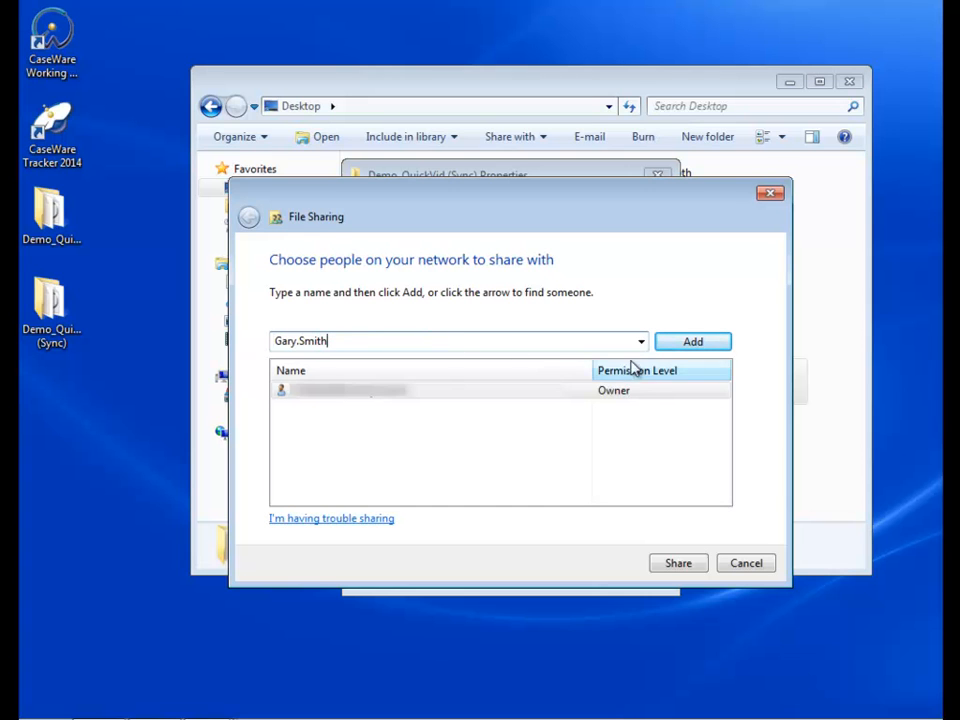
click(692, 340)
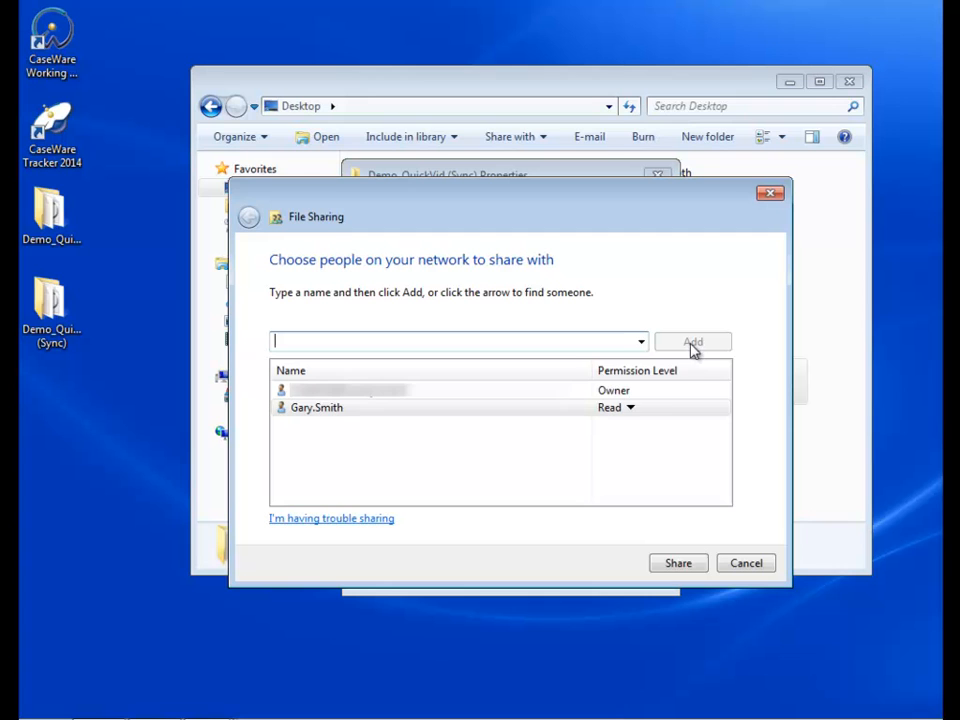
click(316, 408)
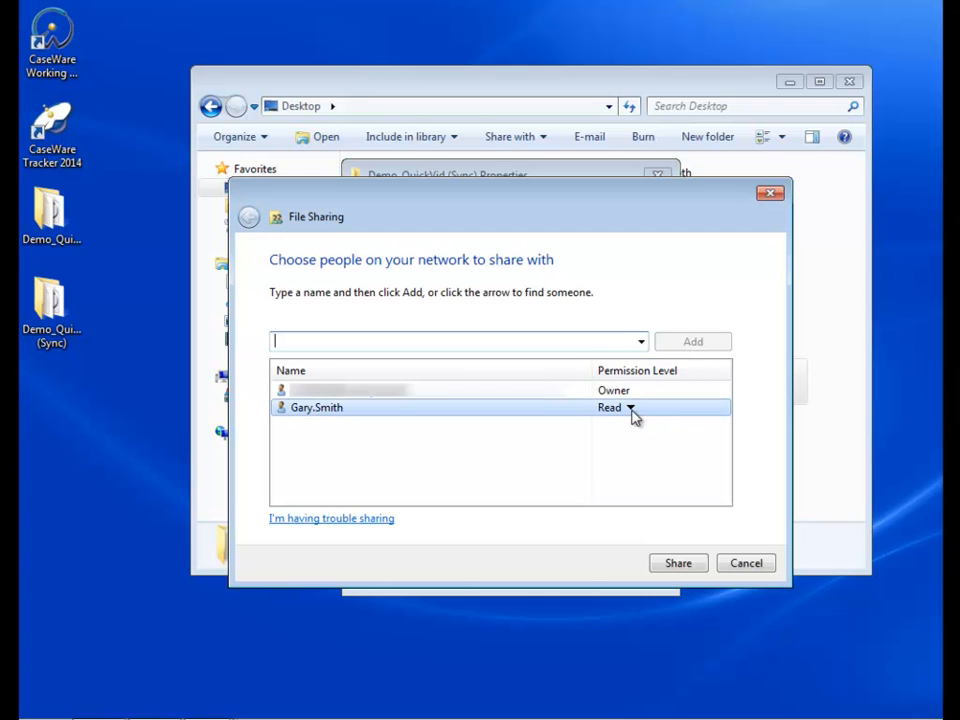
click(632, 408)
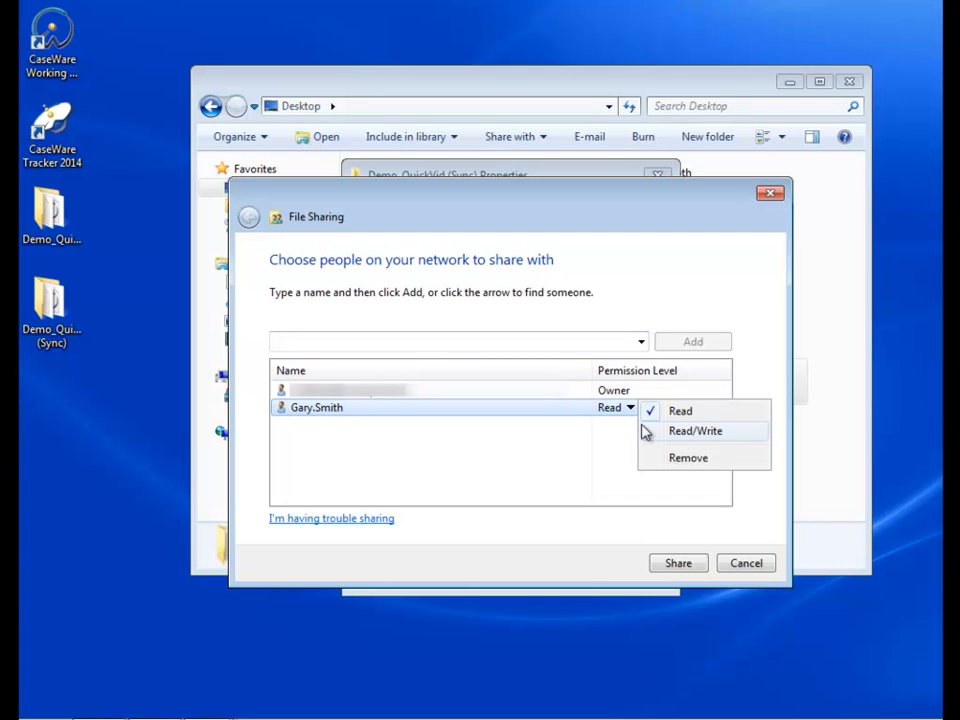
click(696, 432)
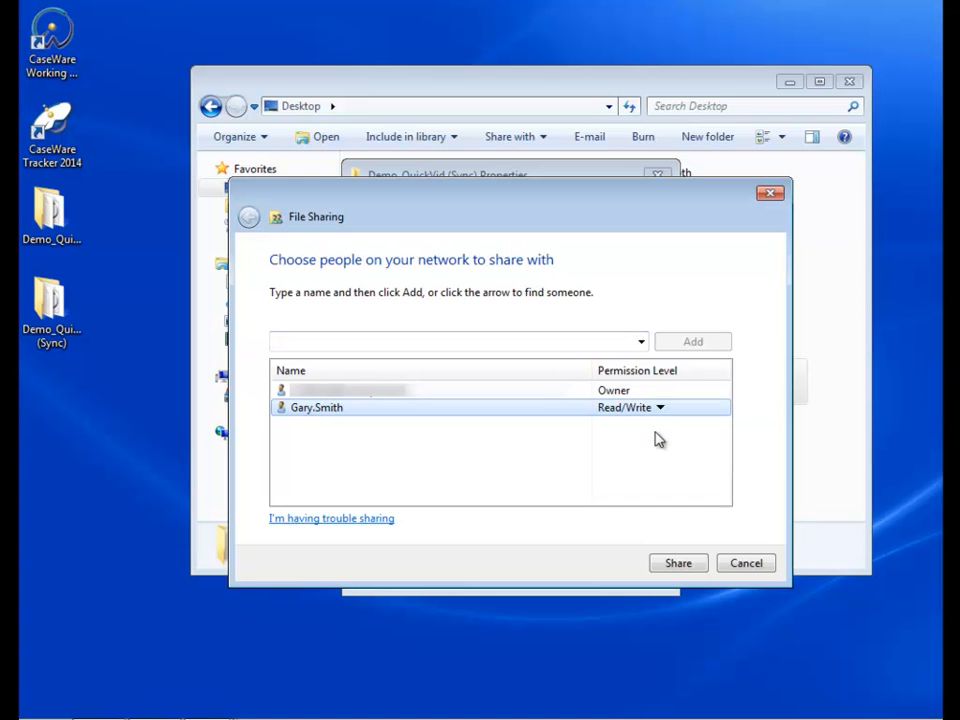
click(676, 564)
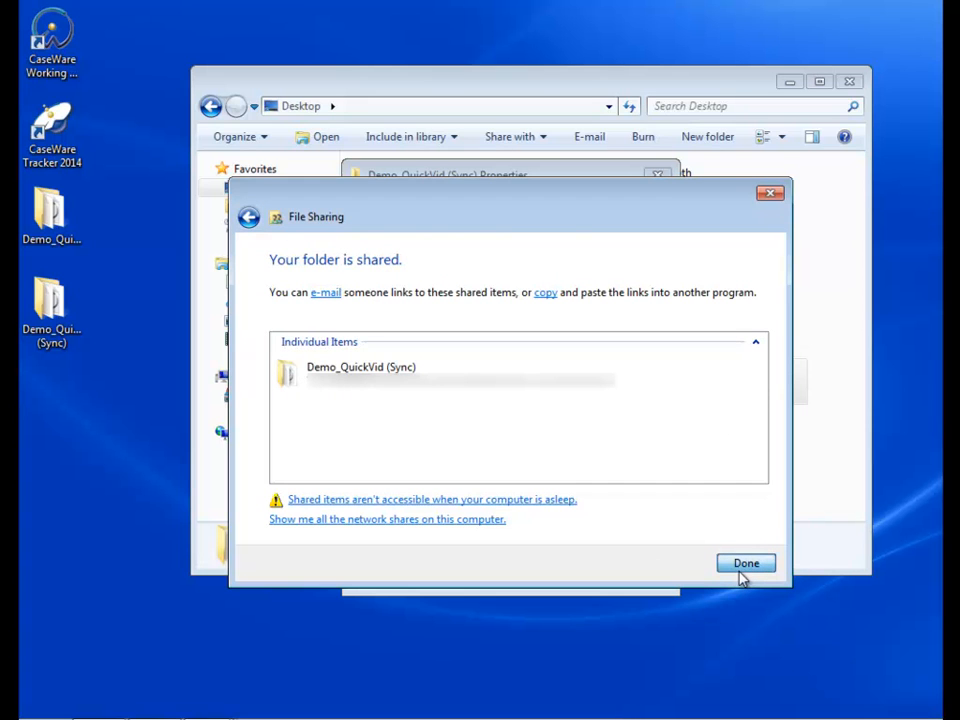
Dismiss the sharing confirmation and close the Demo_QuickVid (Sync) properties.
click(744, 564)
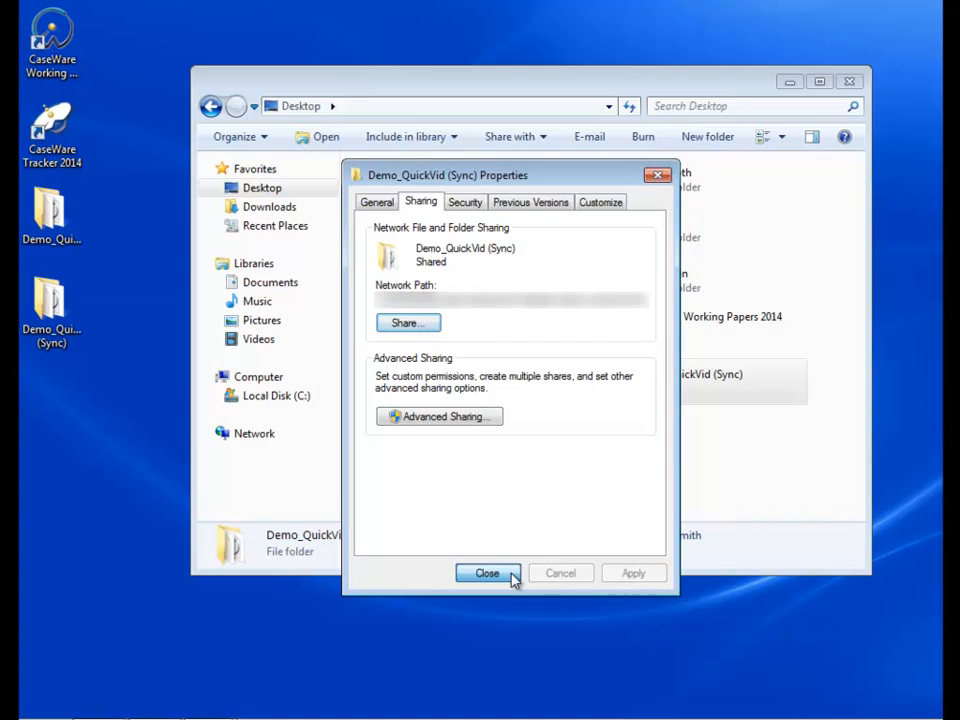
click(488, 572)
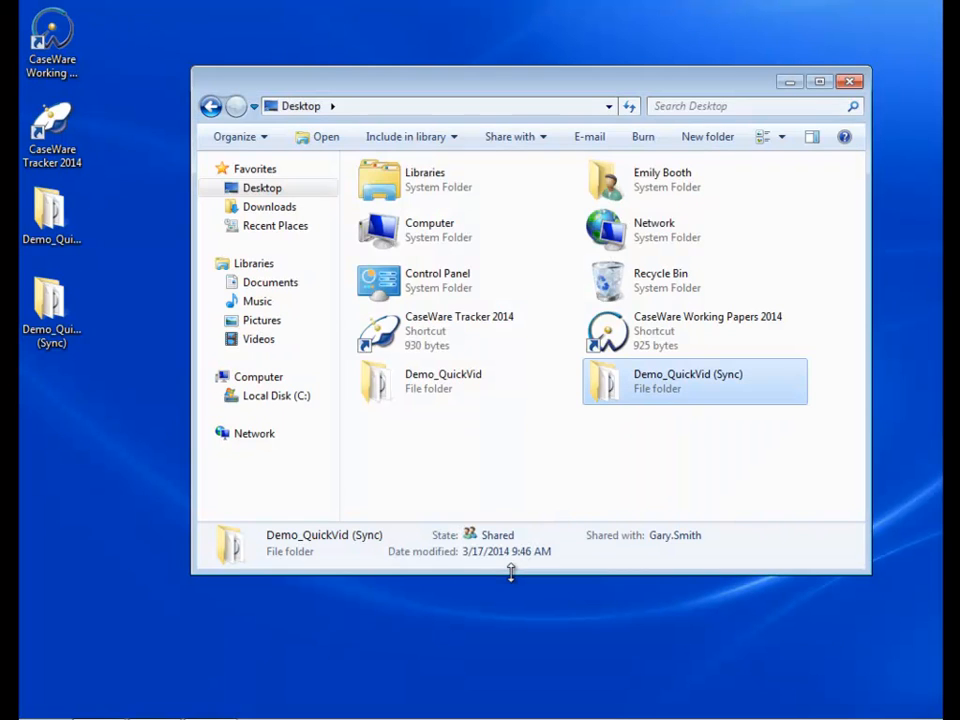